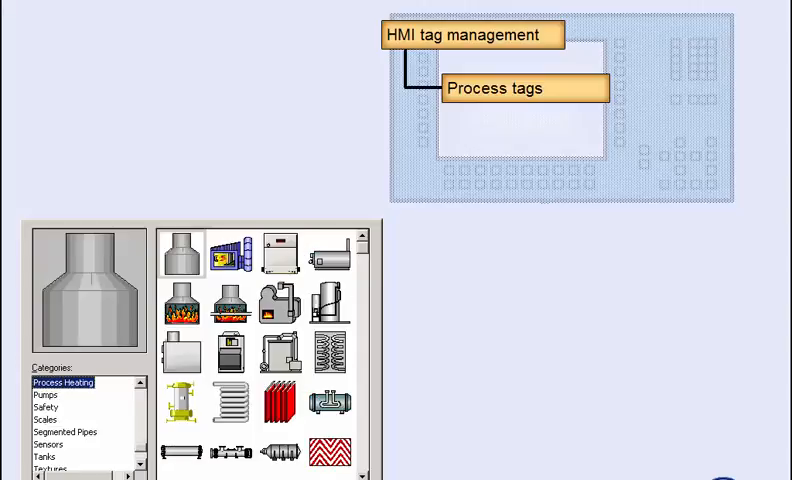
- Browse the graphics library categories from Process Heating through Process Cooling, Power and Plant Facilities
click(64, 382)
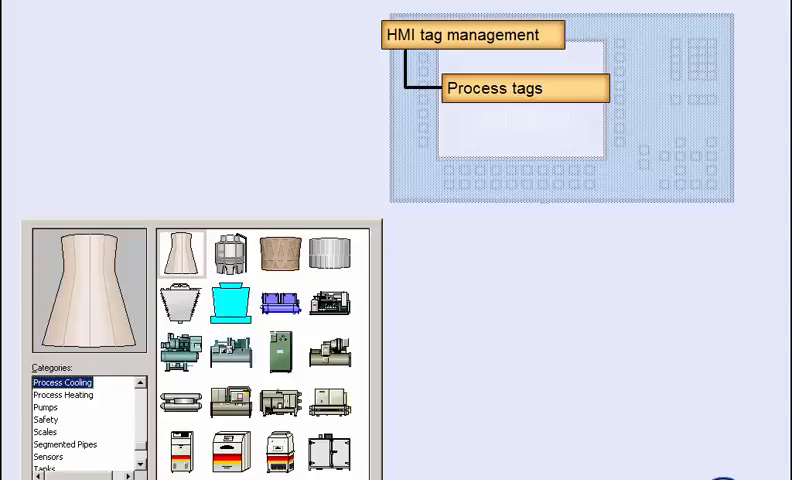
click(44, 384)
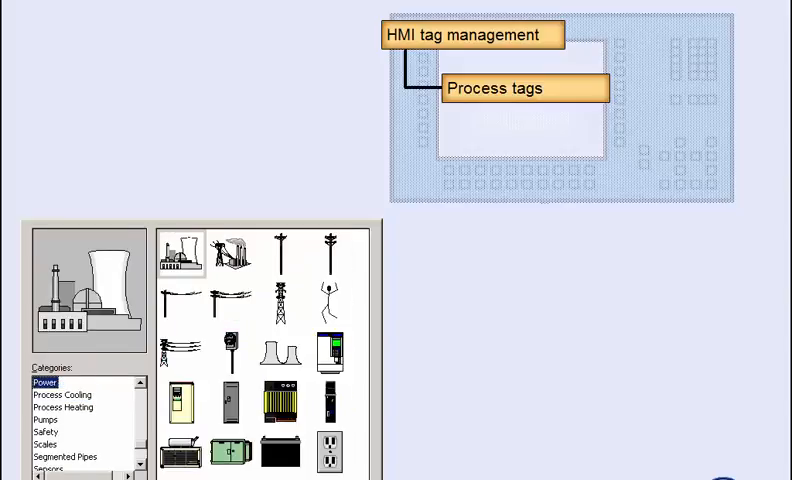
click(58, 384)
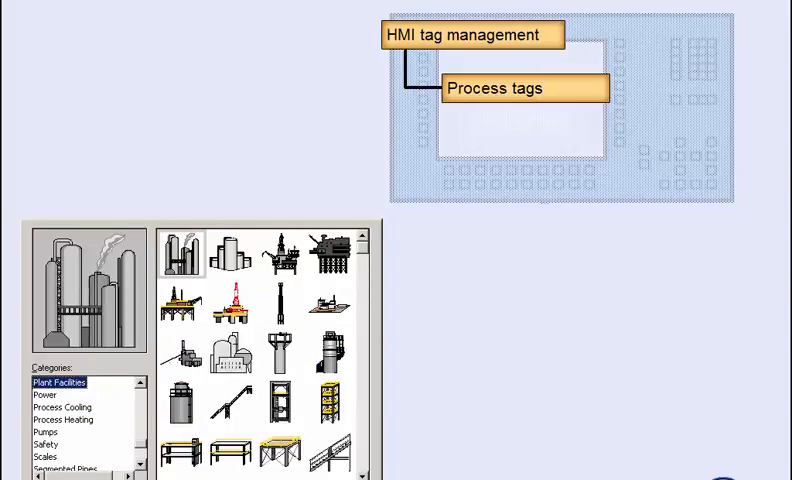
click(44, 384)
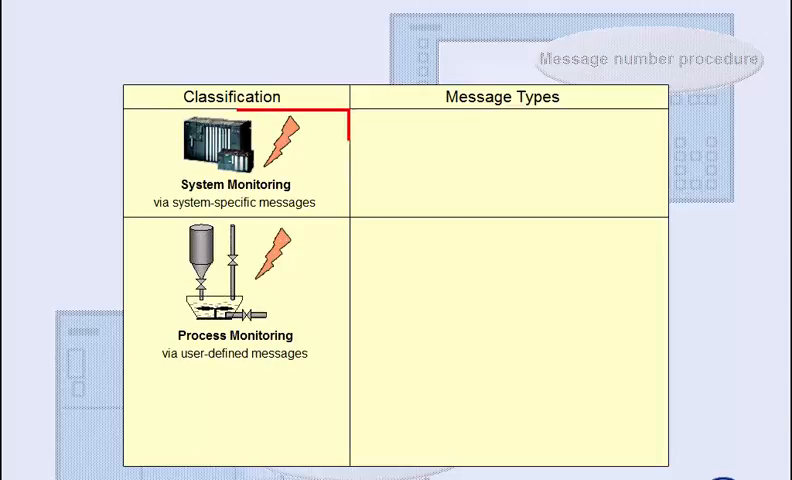
- Frame the System Monitoring entry in the Classification column of the message table
click(236, 160)
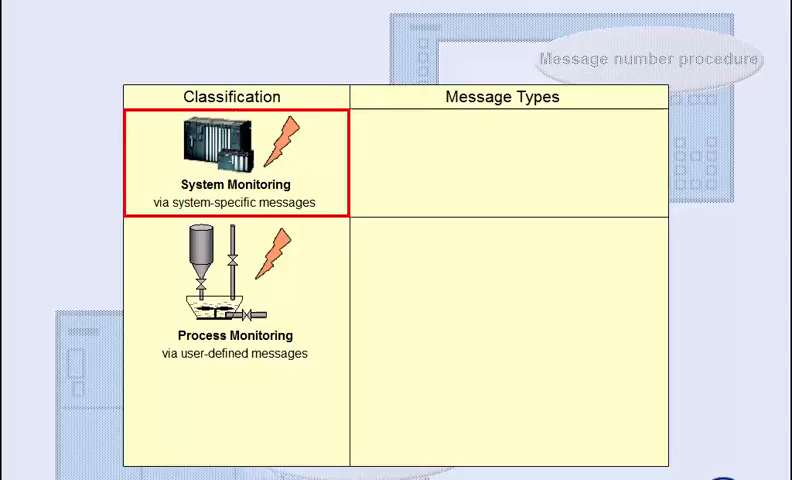